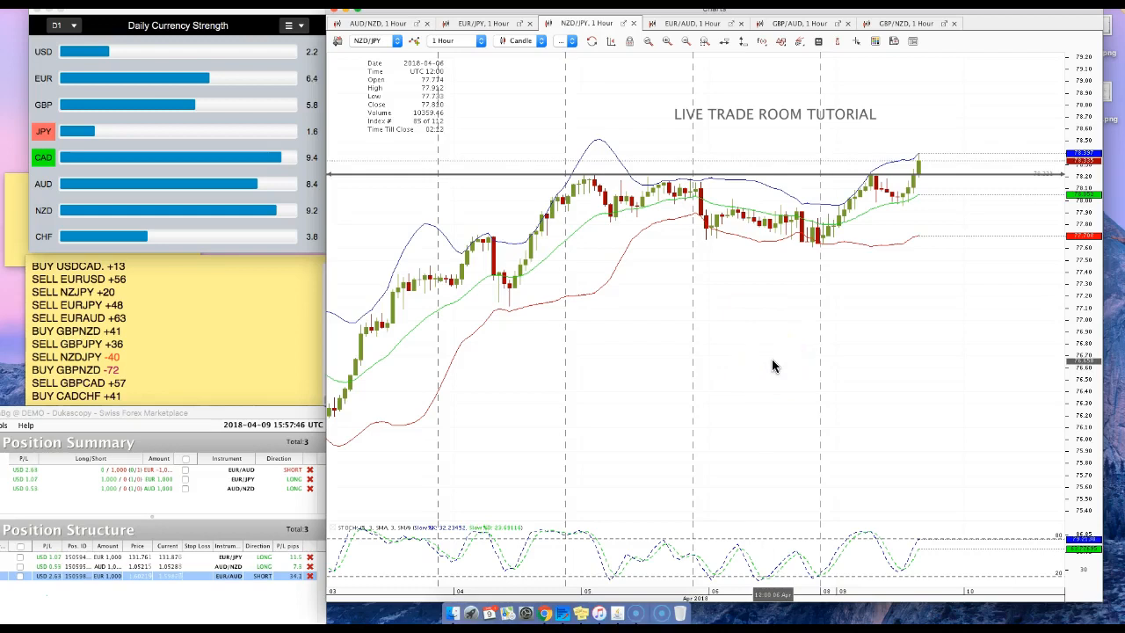
mouse_move(925, 197)
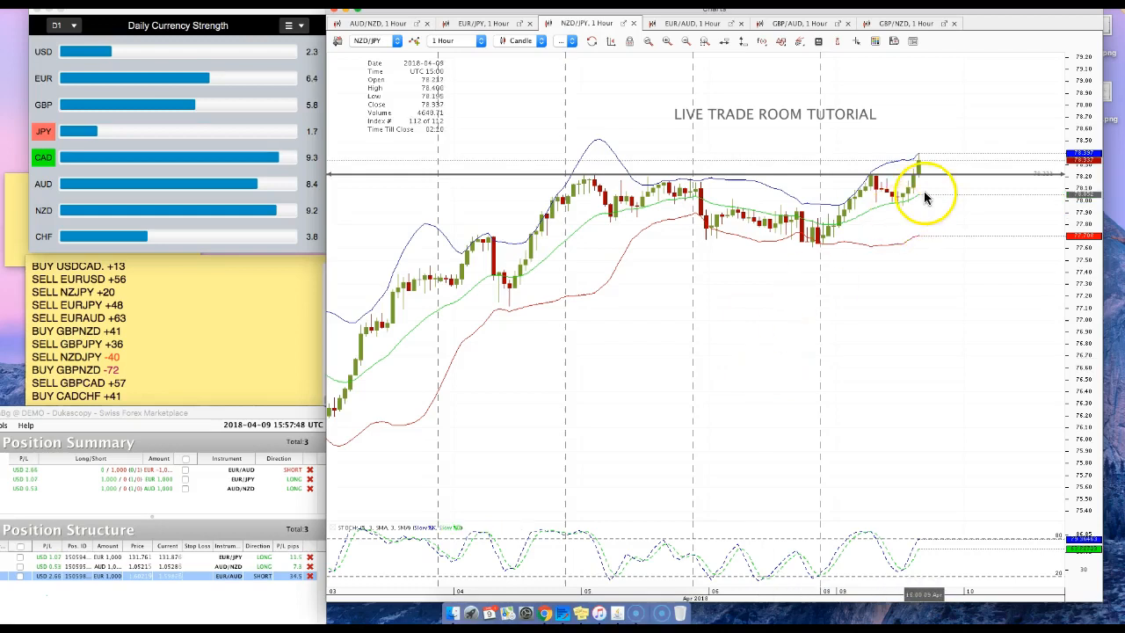
mouse_move(953, 165)
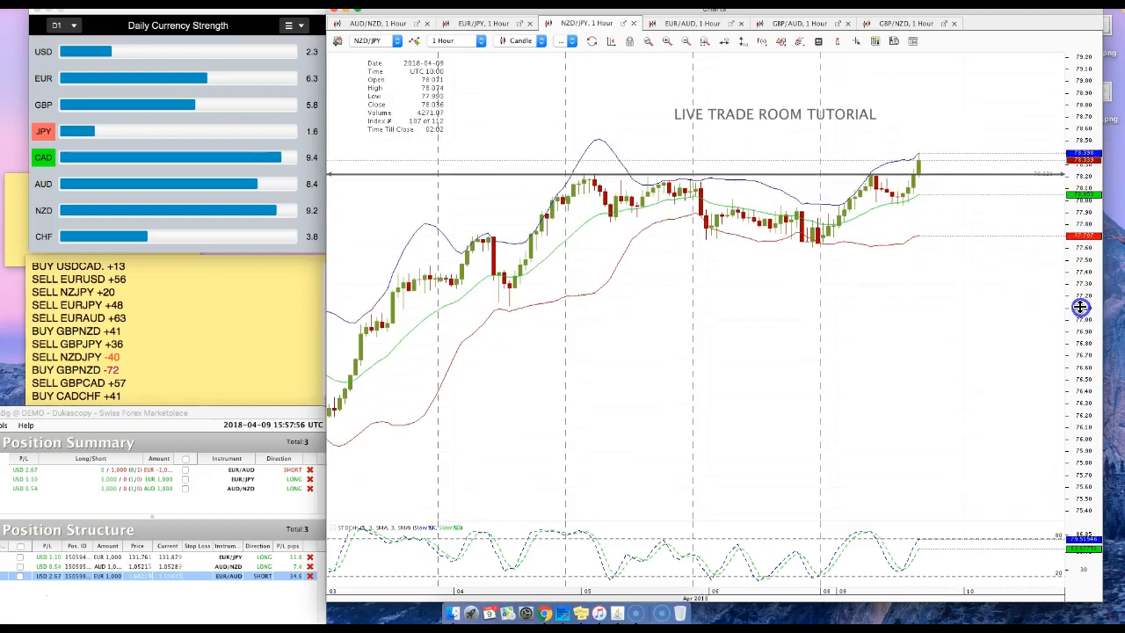
mouse_move(906, 527)
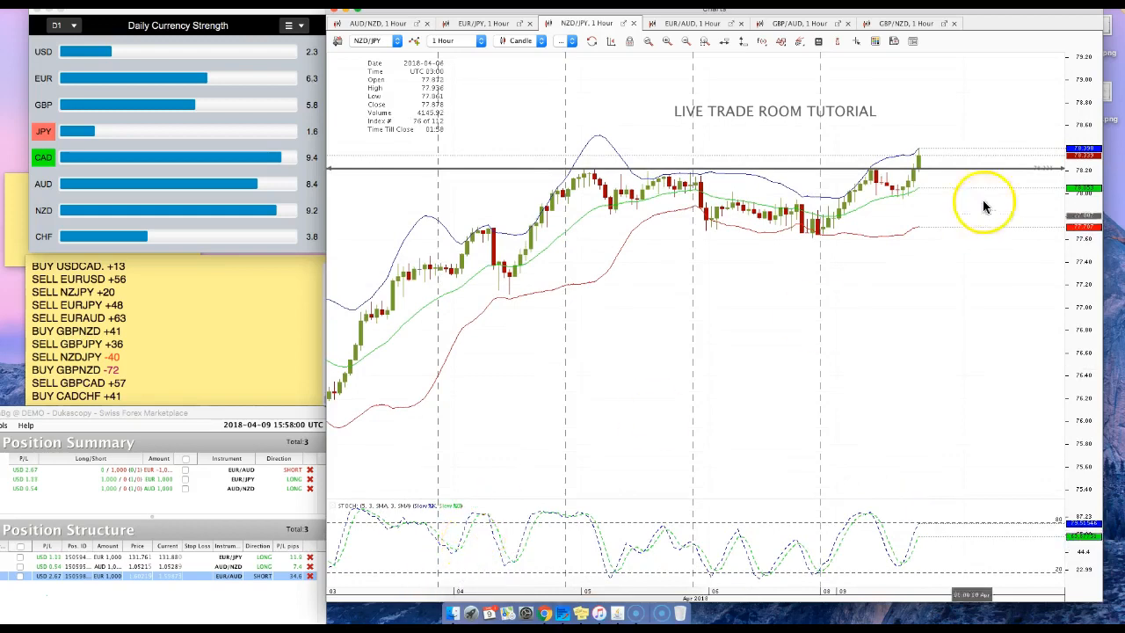
Switch to the EUR/AUD 1-hour chart tab.
click(690, 23)
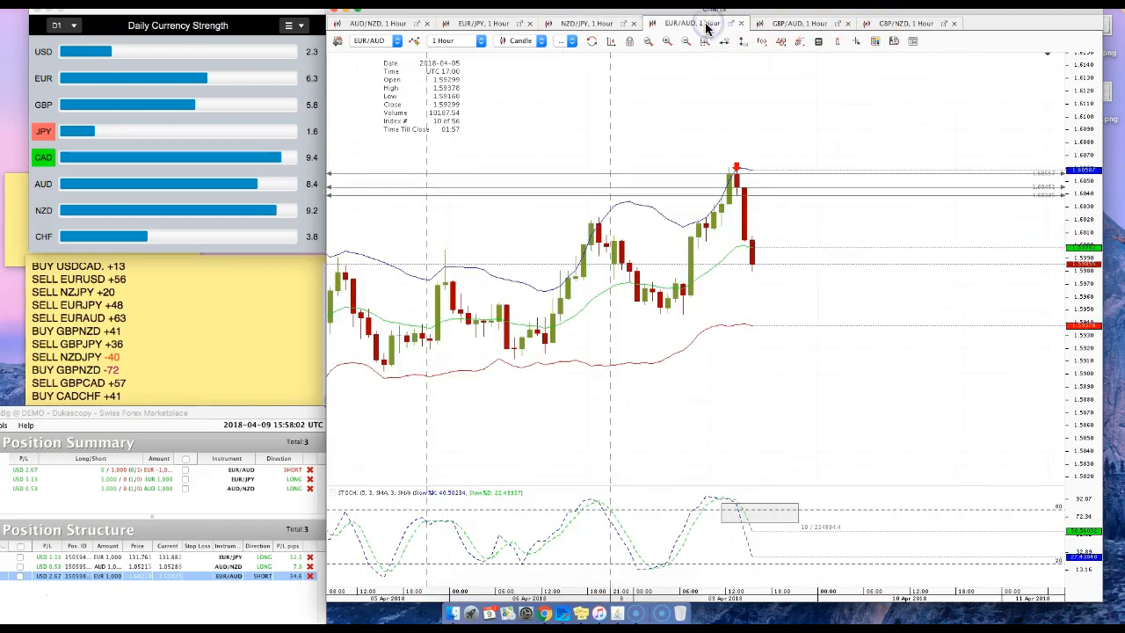
mouse_move(941, 218)
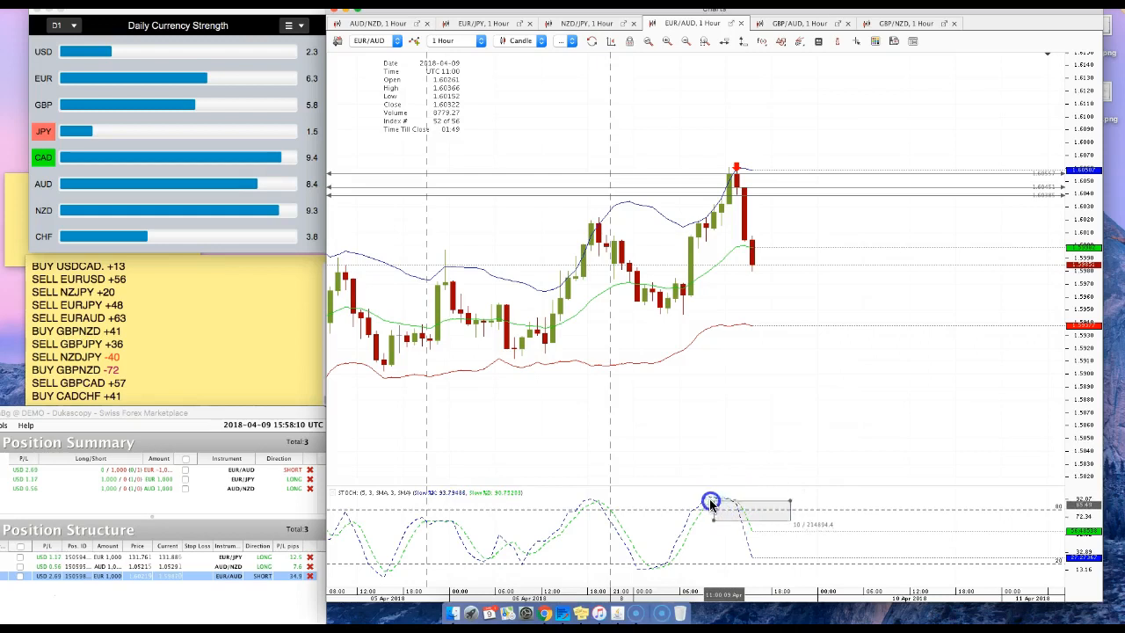
mouse_move(746, 425)
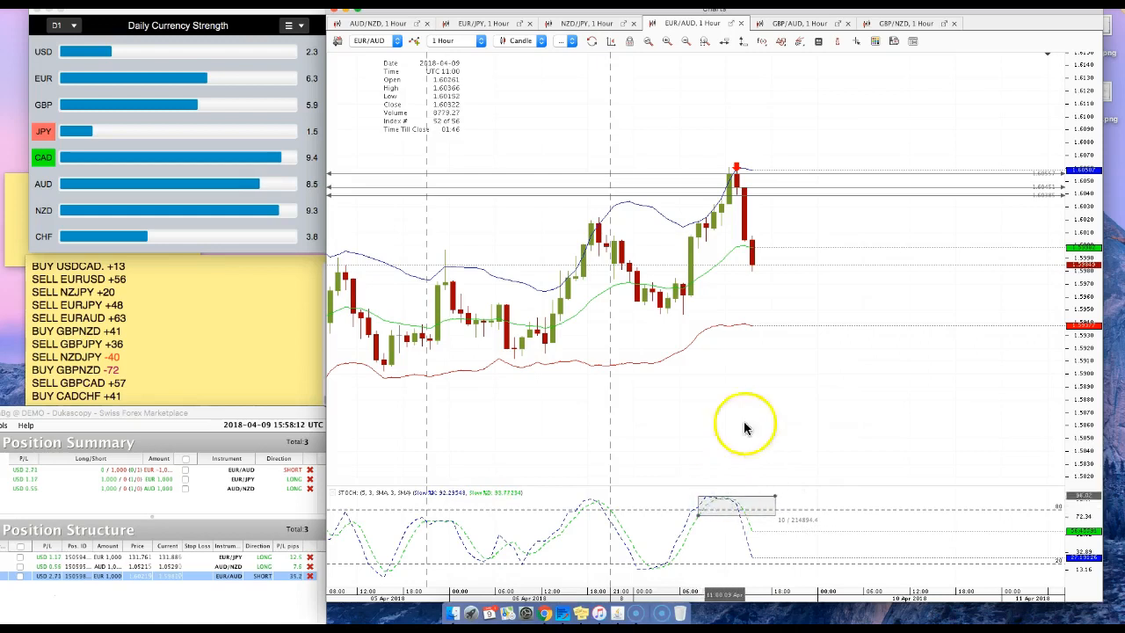
mouse_move(717, 225)
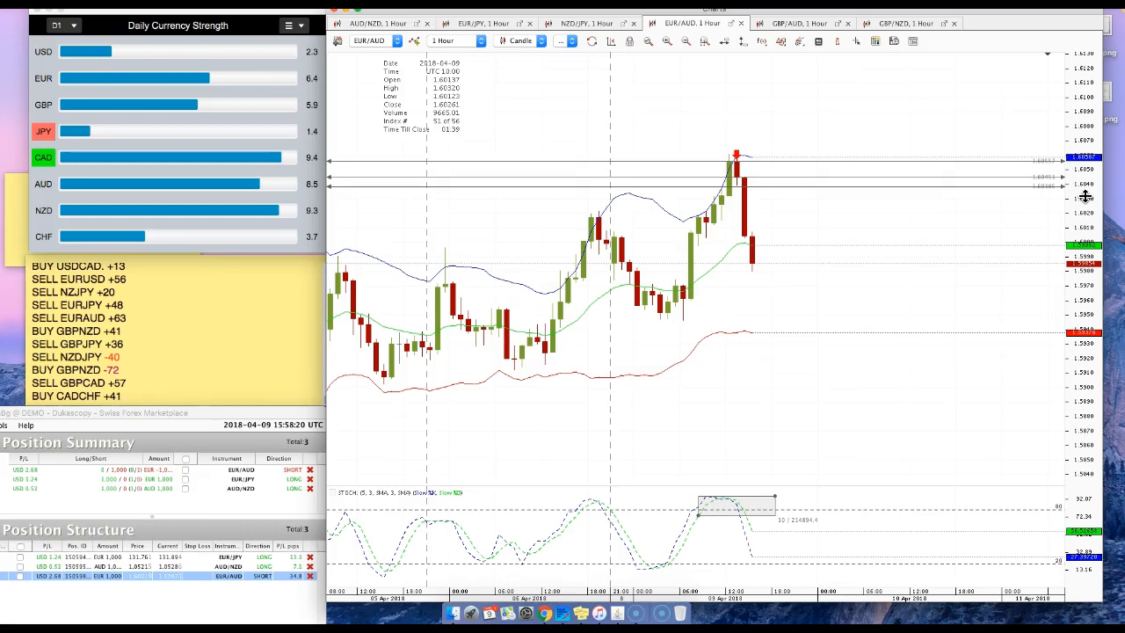
mouse_move(738, 167)
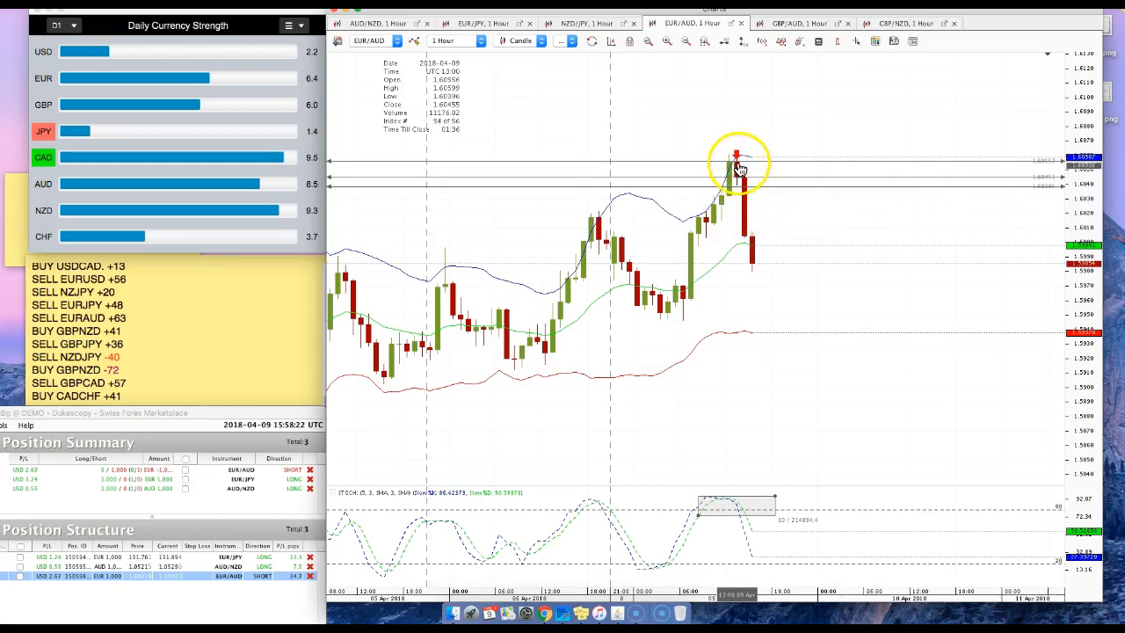
mouse_move(773, 192)
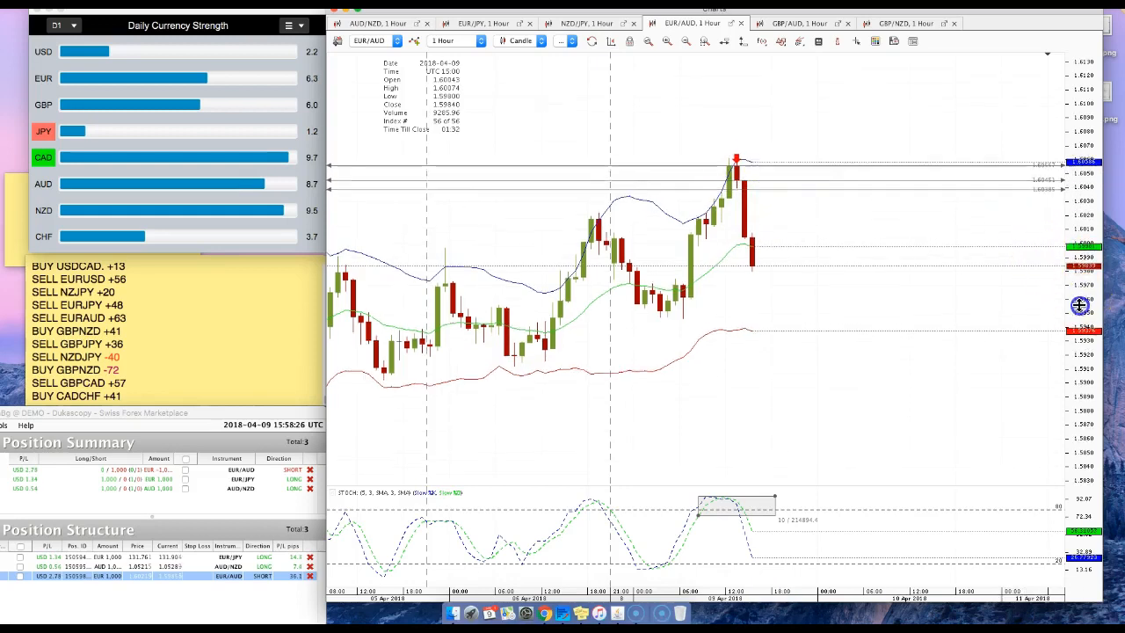
mouse_move(768, 195)
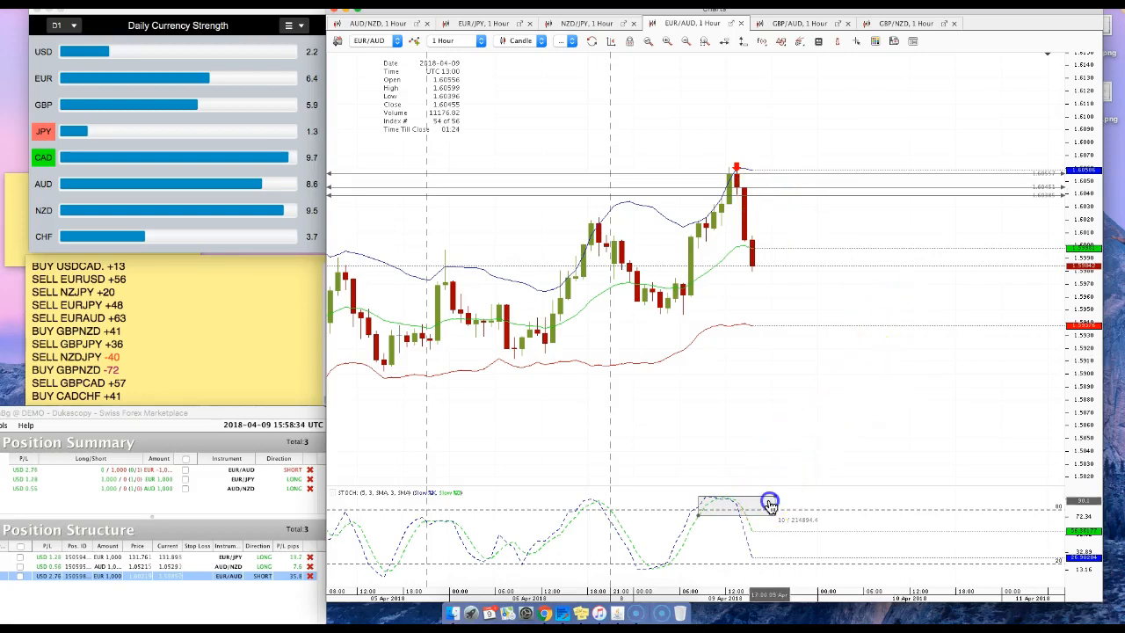
mouse_move(786, 226)
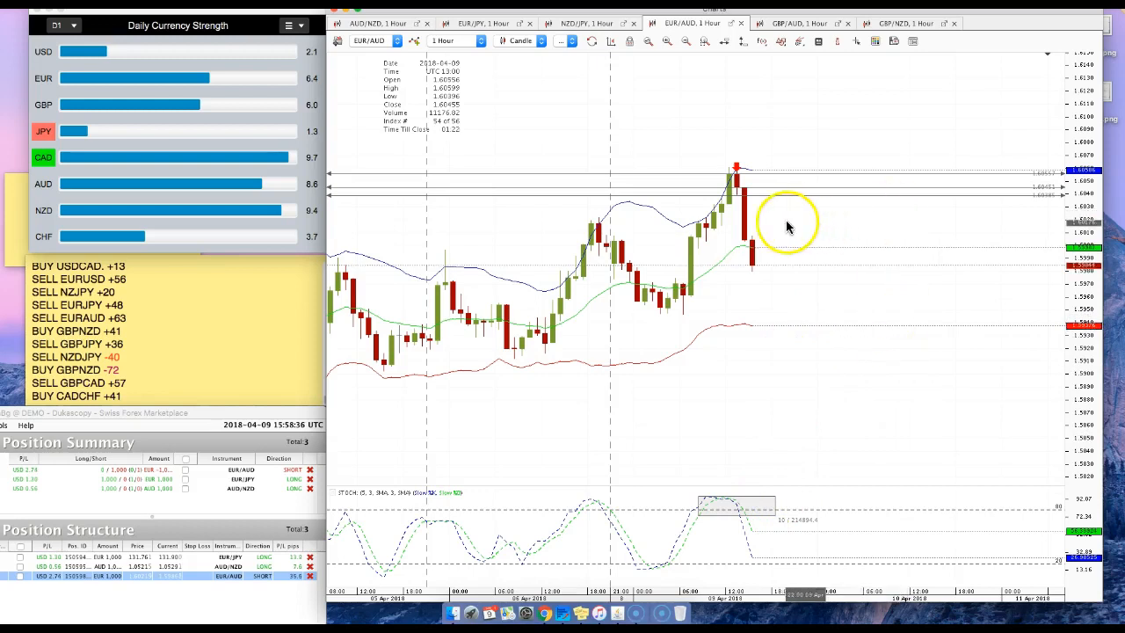
mouse_move(722, 206)
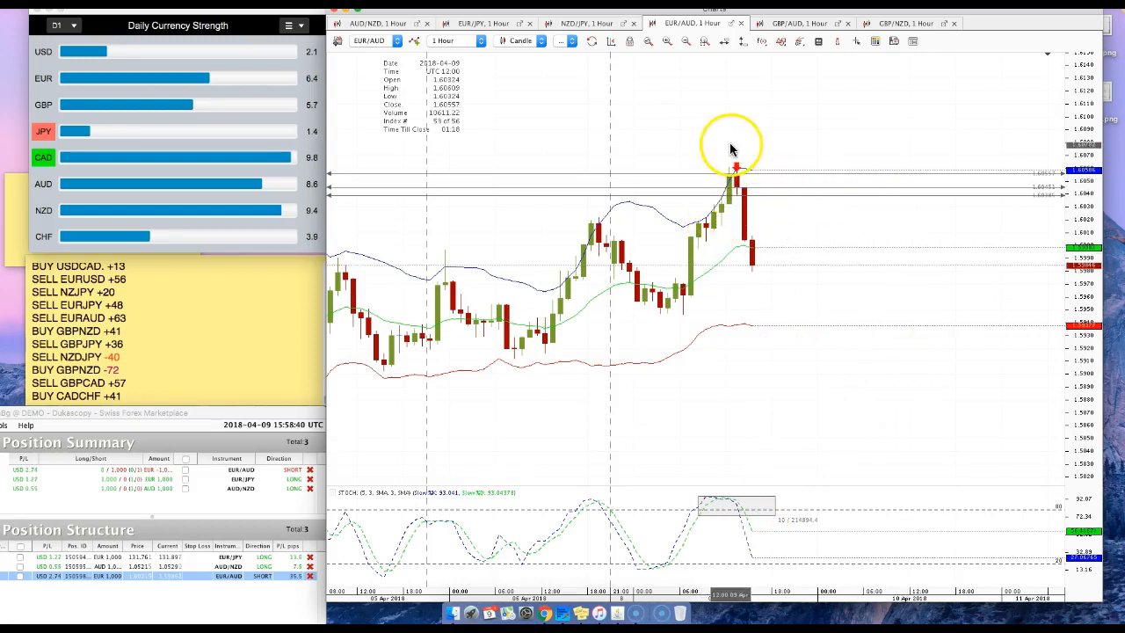
Add a Text drawing reading 'ALERT' just above the recent peak candle.
click(782, 41)
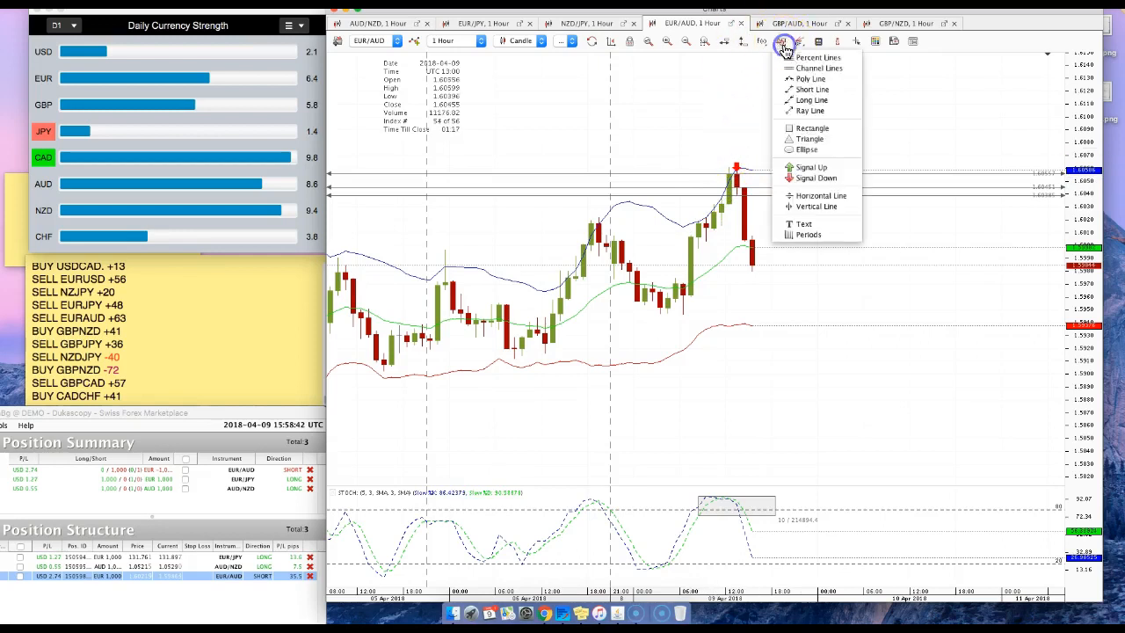
click(799, 223)
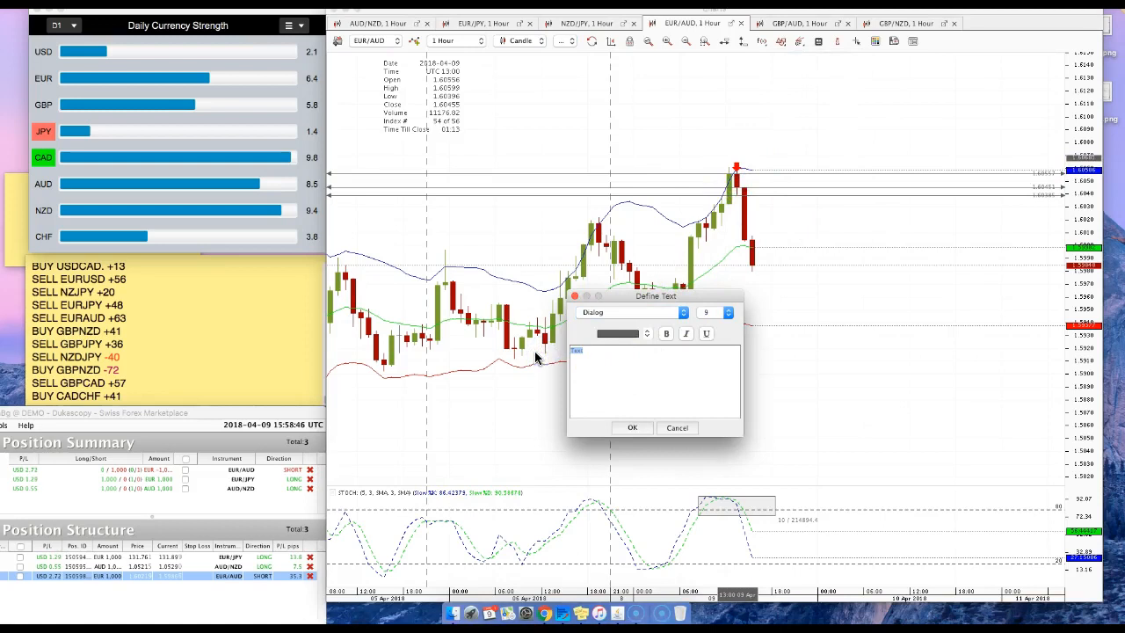
text(ALERT)
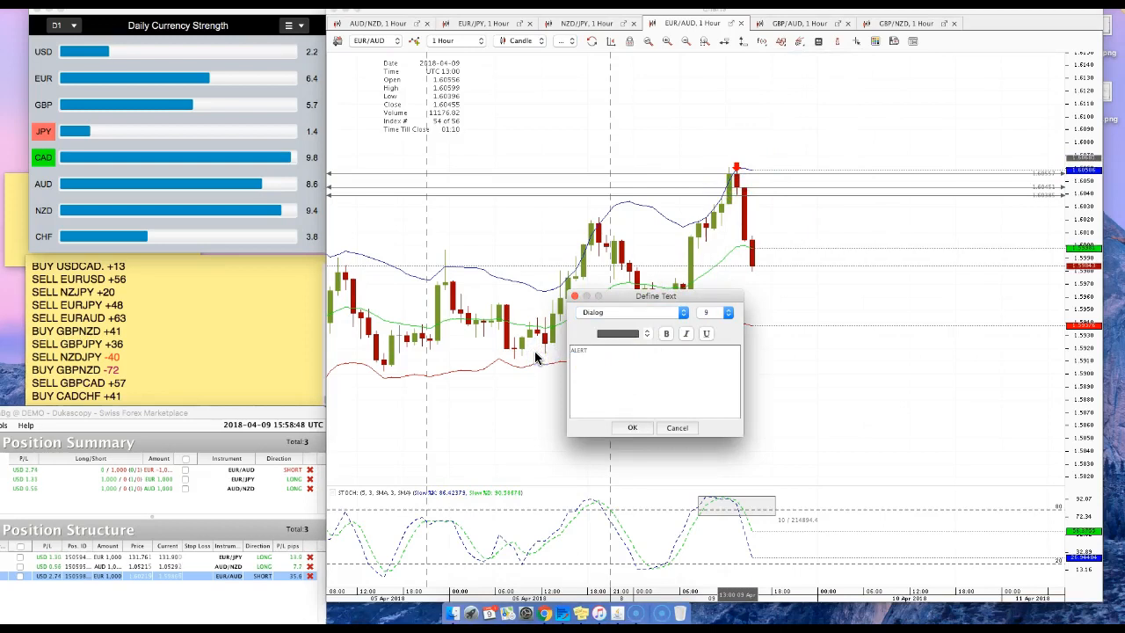
click(632, 428)
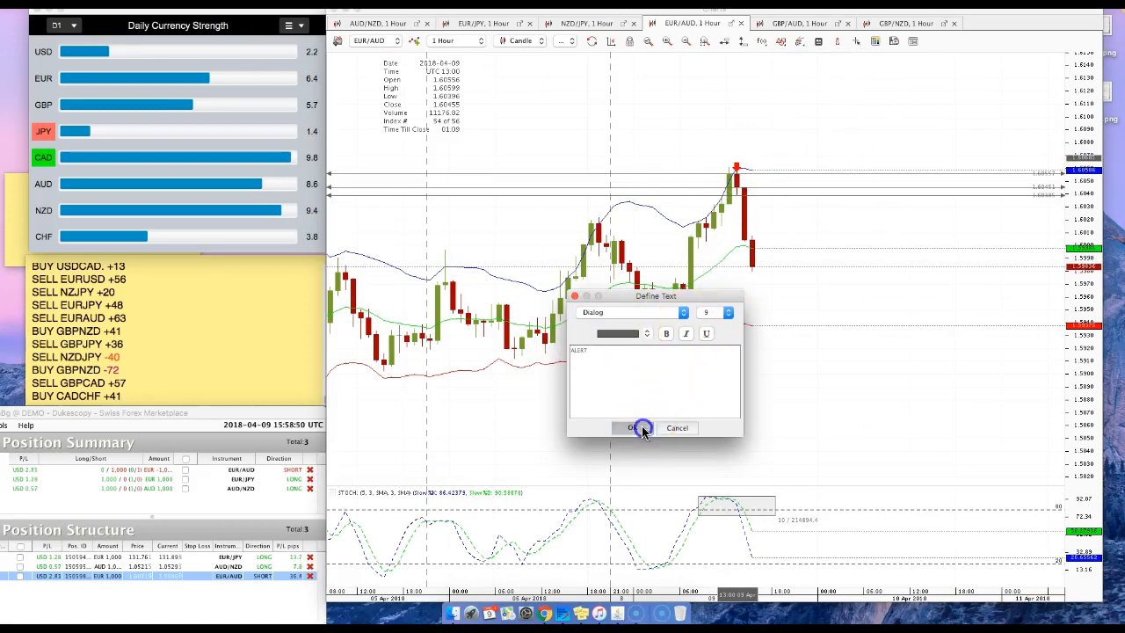
click(633, 428)
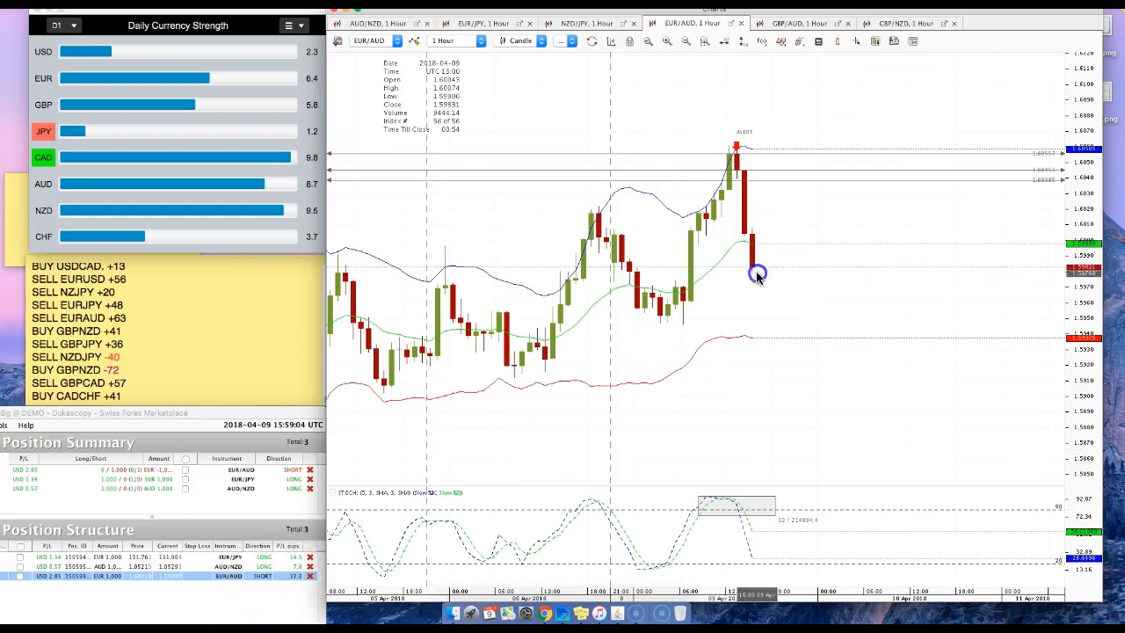
Choose the Signal Up arrow drawing for the lower Bollinger band marker.
click(781, 42)
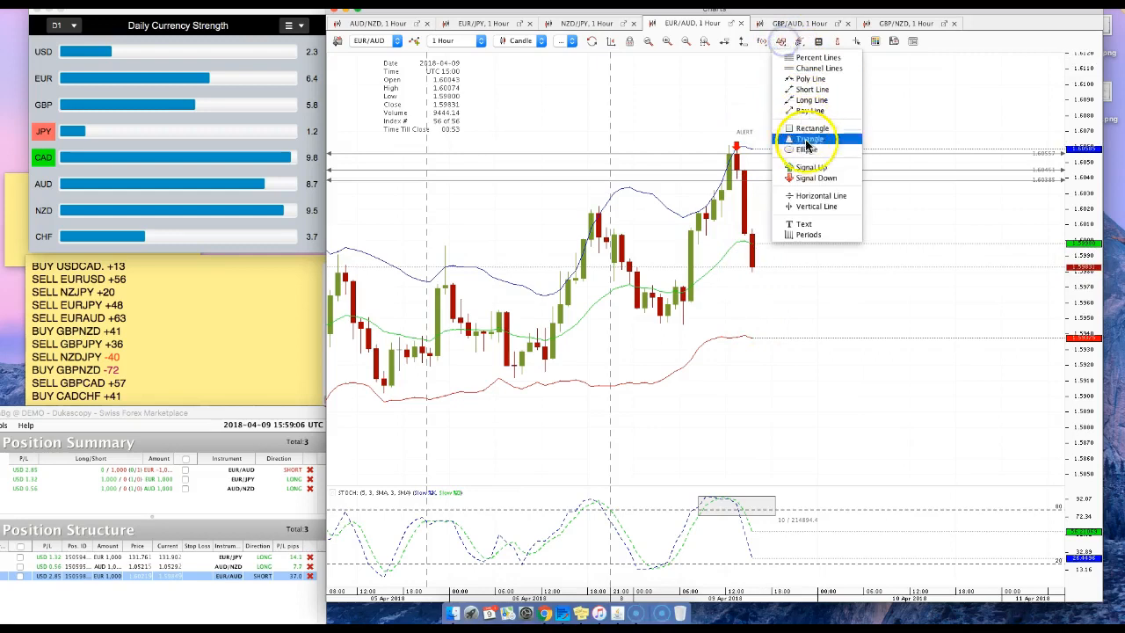
click(811, 139)
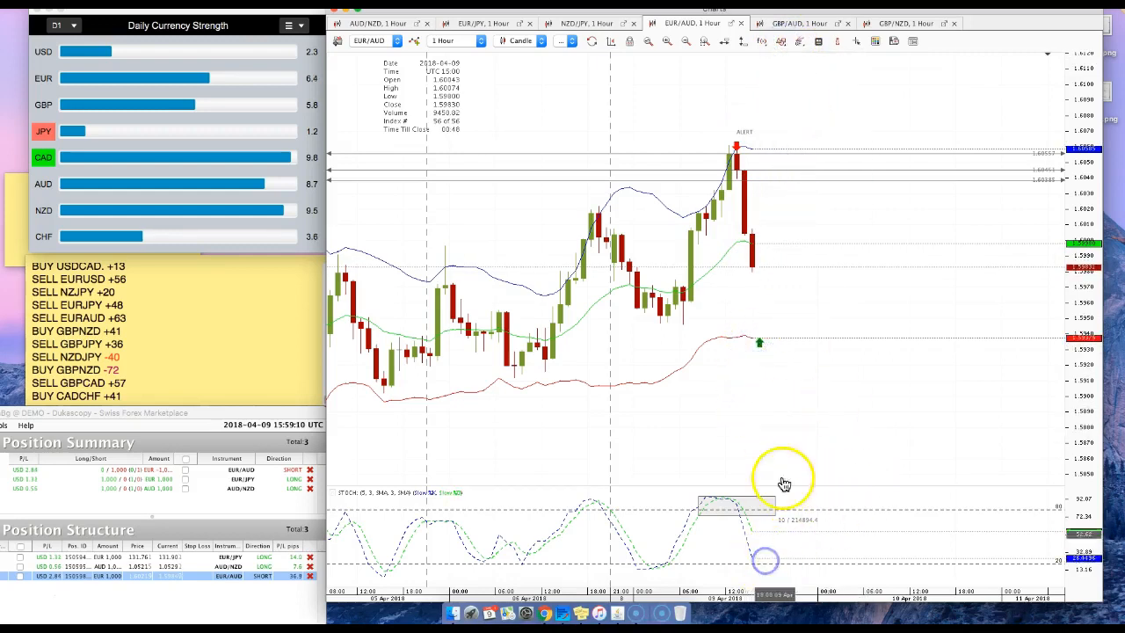
mouse_move(763, 351)
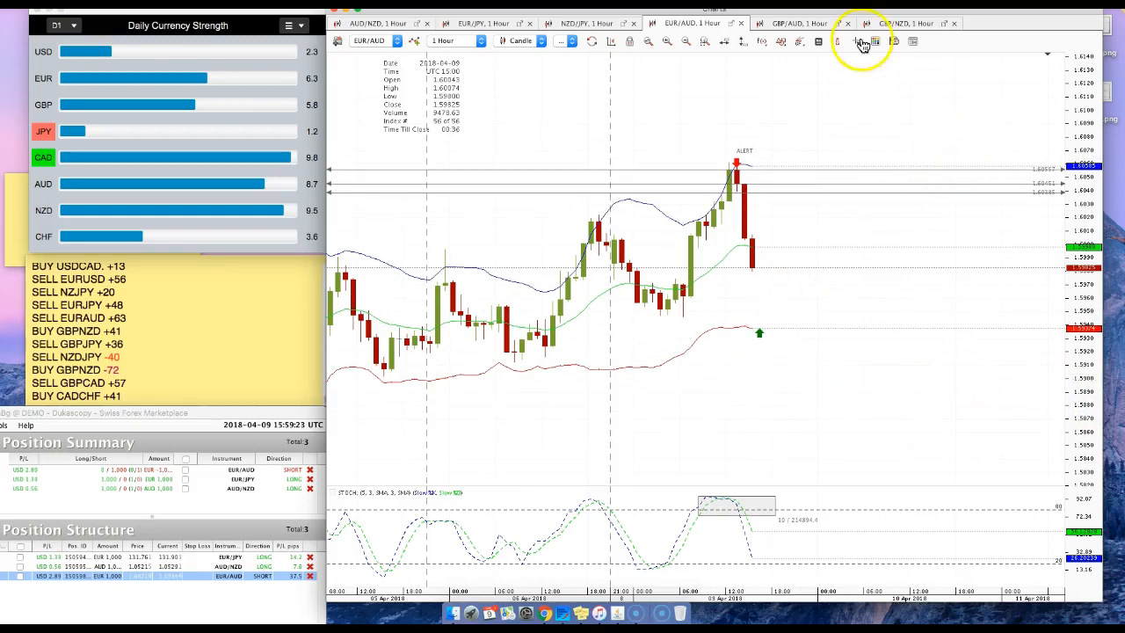
click(787, 23)
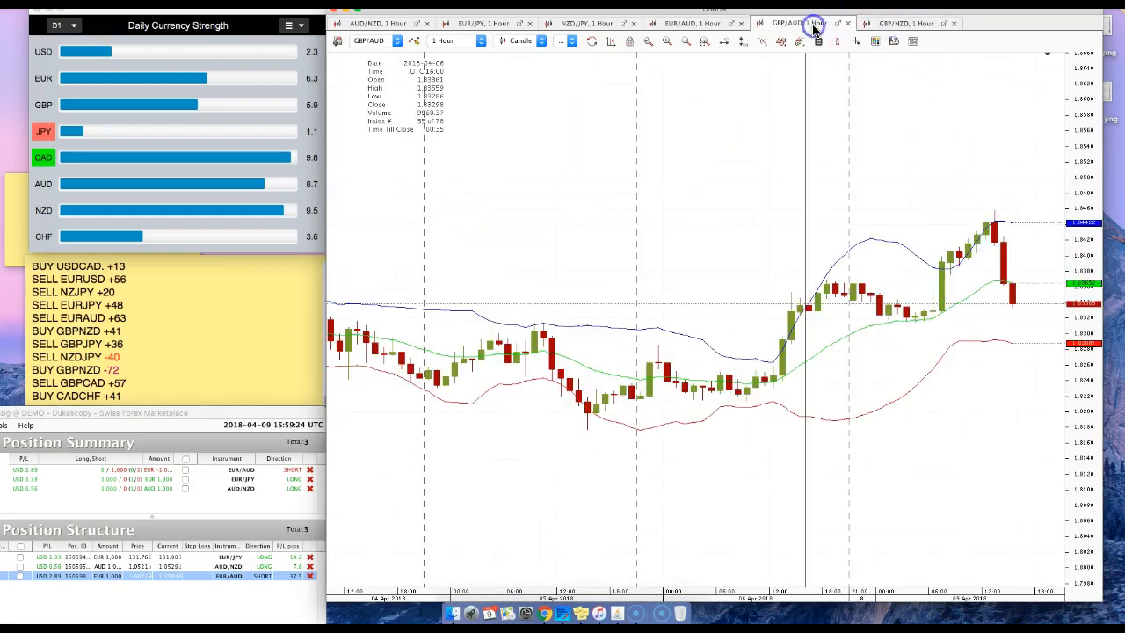
click(693, 23)
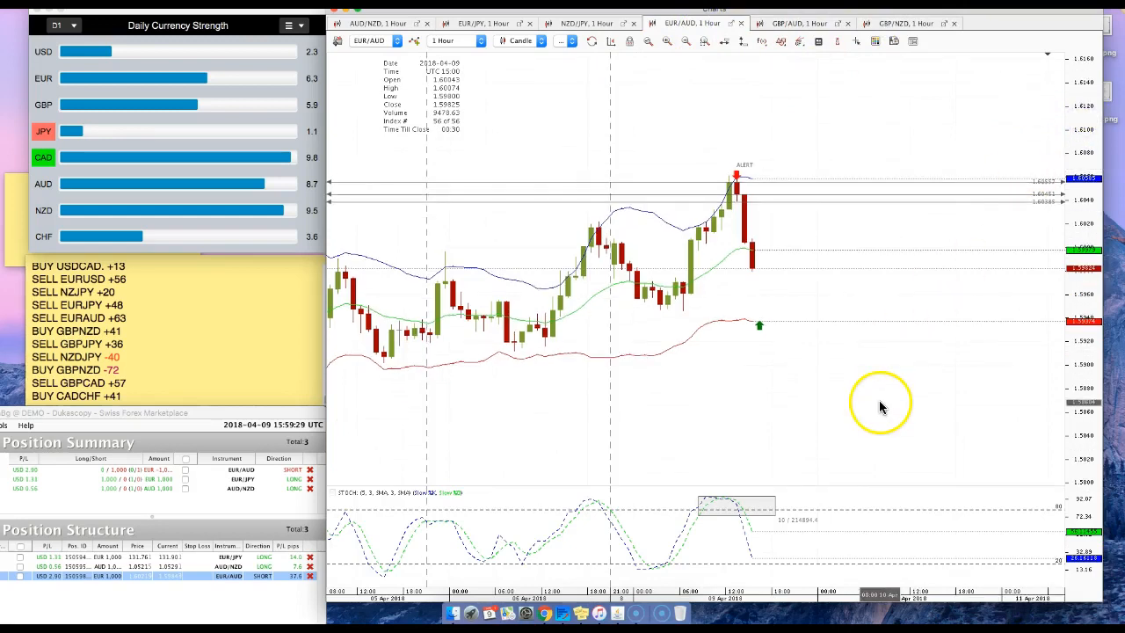
mouse_move(730, 391)
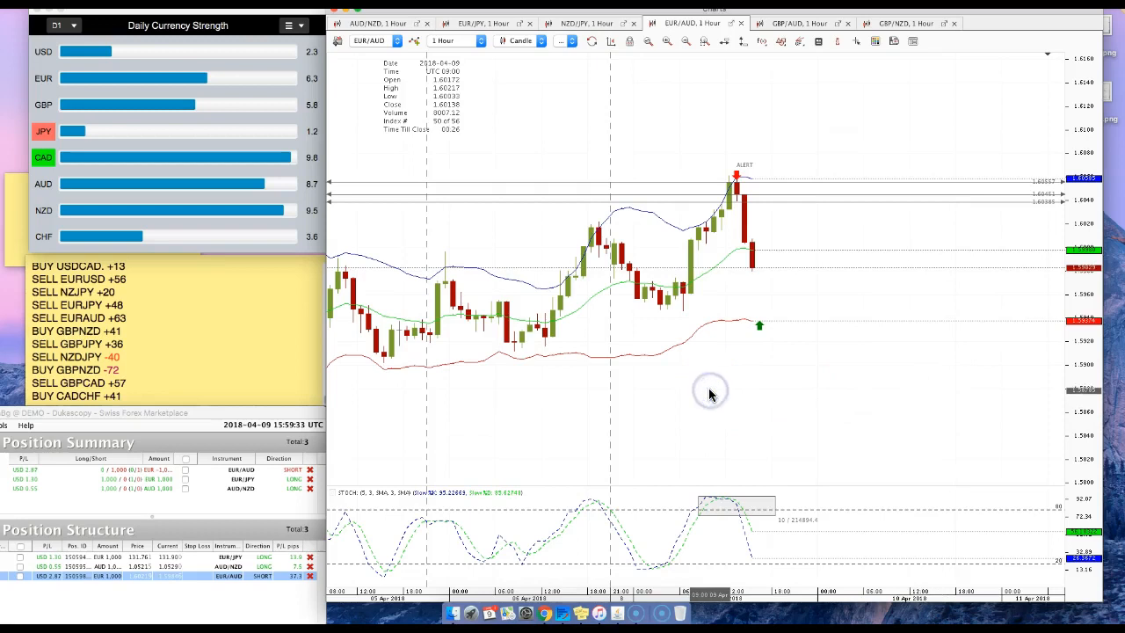
mouse_move(461, 437)
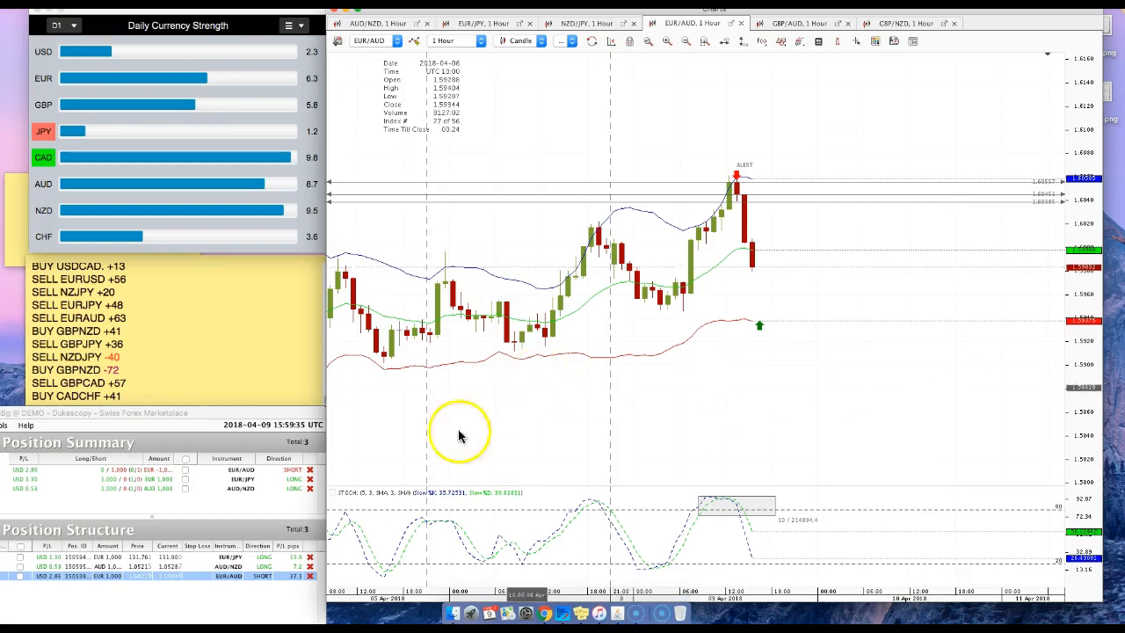